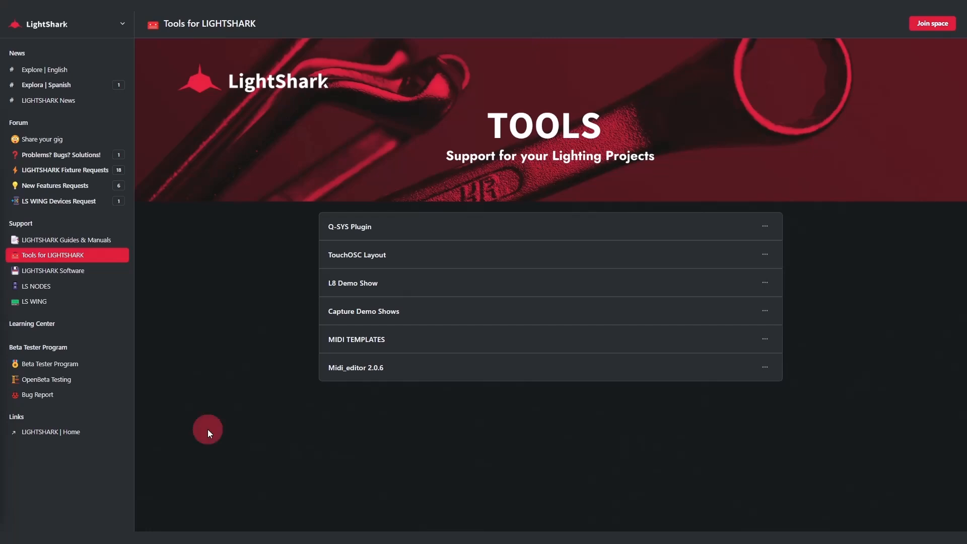
pyautogui.moveTo(207, 435)
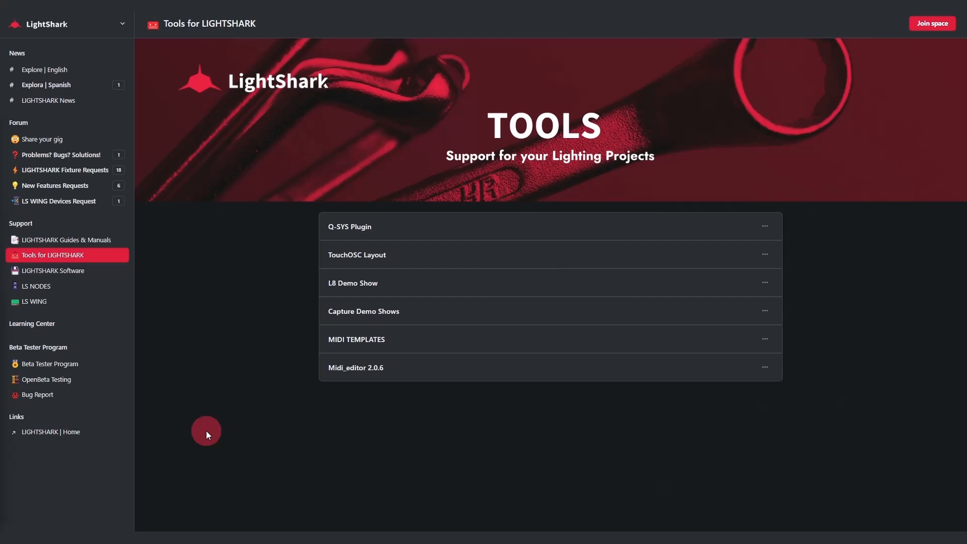
pyautogui.moveTo(96, 258)
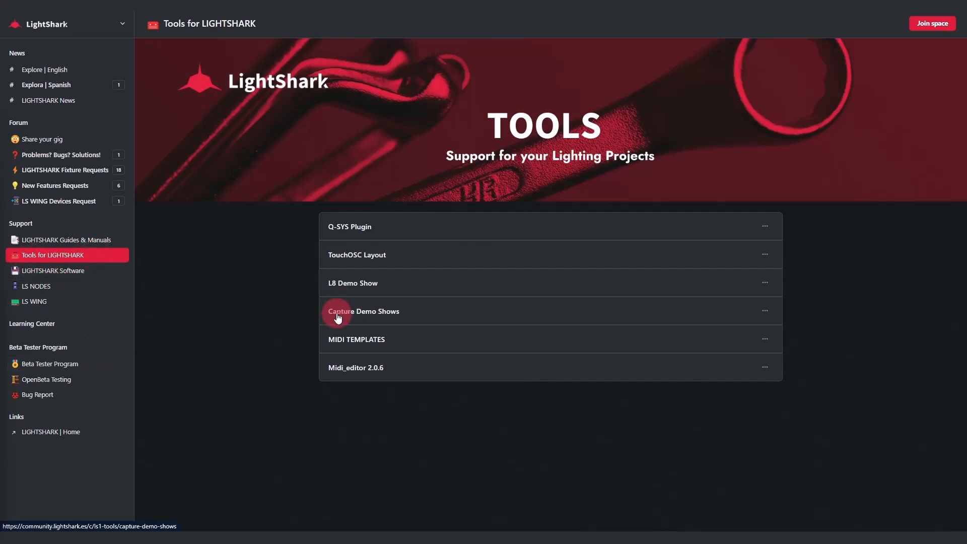
# Open the Capture Demo Shows resource on the Tools for LightShark page.
pyautogui.click(362, 311)
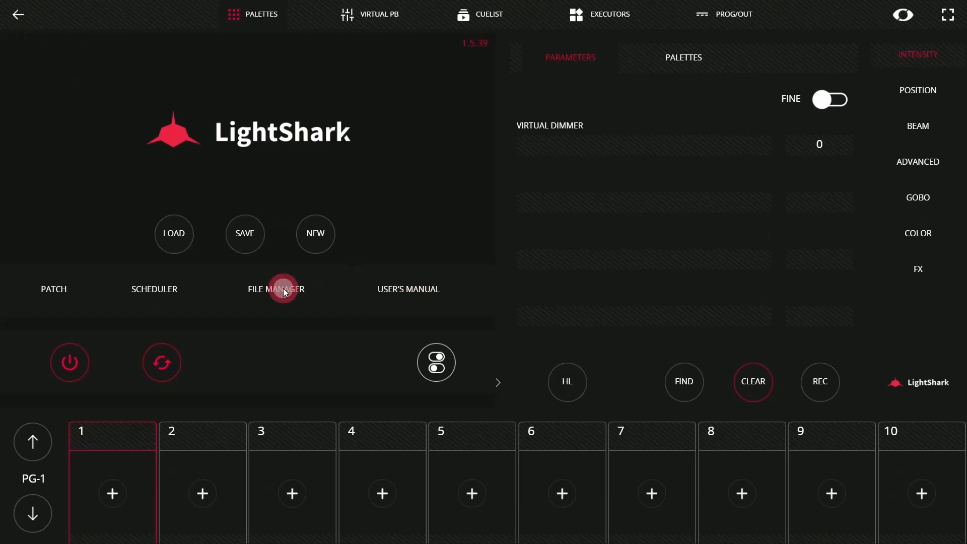
# Import Concert.lshw from the Demos folder in File Manager and dismiss the success message.
pyautogui.click(276, 289)
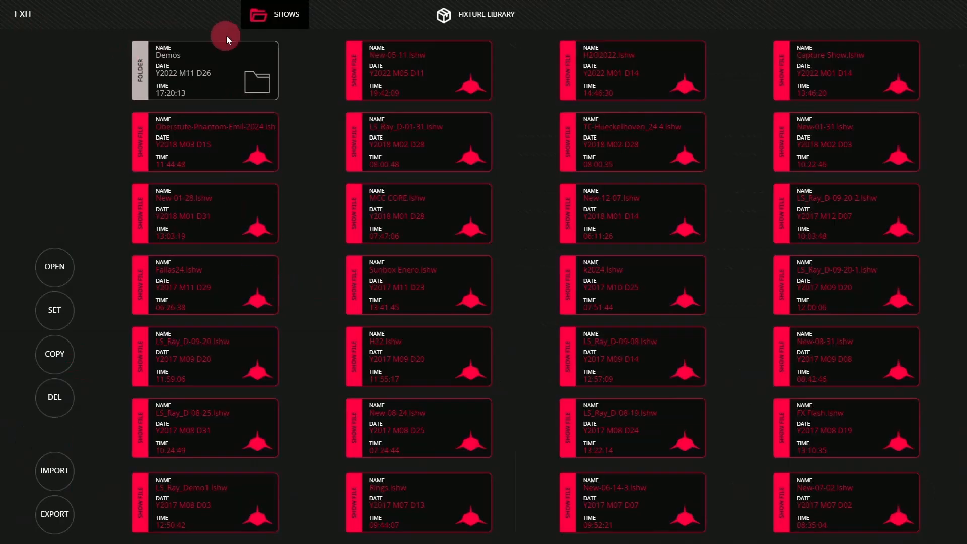
pyautogui.doubleClick(203, 71)
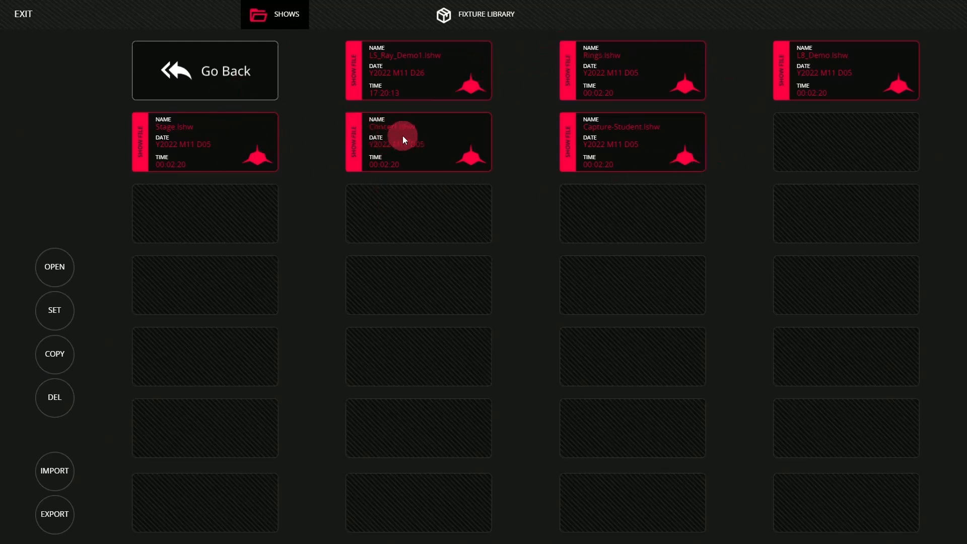
pyautogui.moveTo(120, 200)
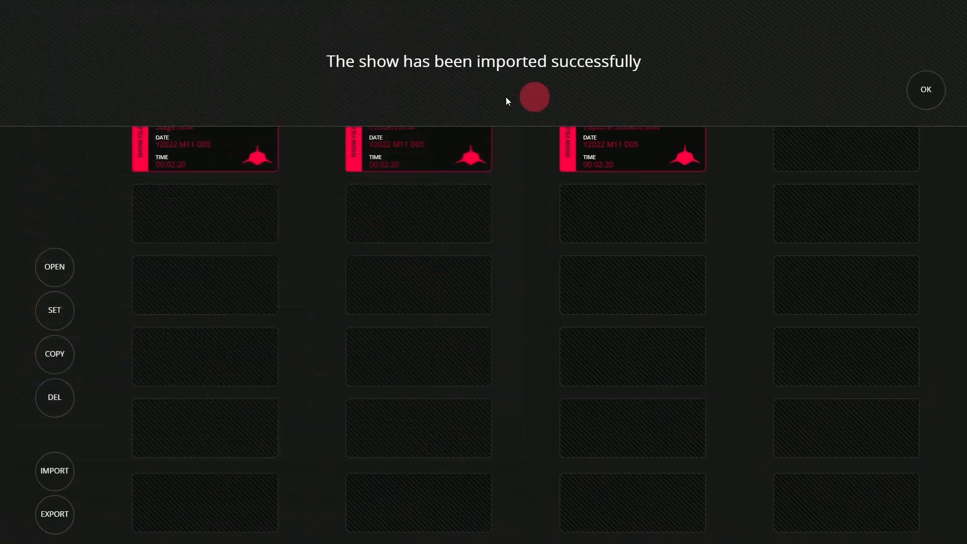
pyautogui.click(924, 89)
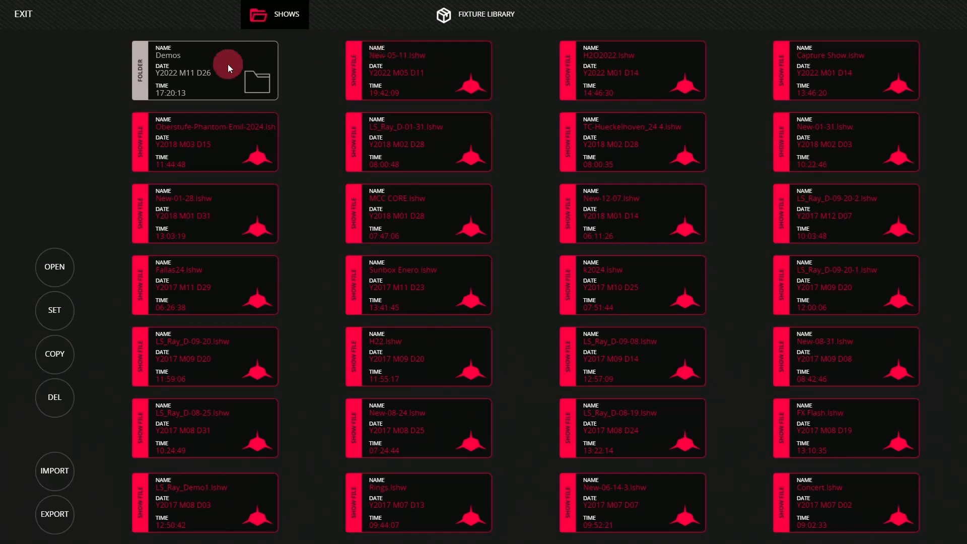
# Load Concert.lshw from Demos, confirming YES to leave the current show.
pyautogui.doubleClick(228, 68)
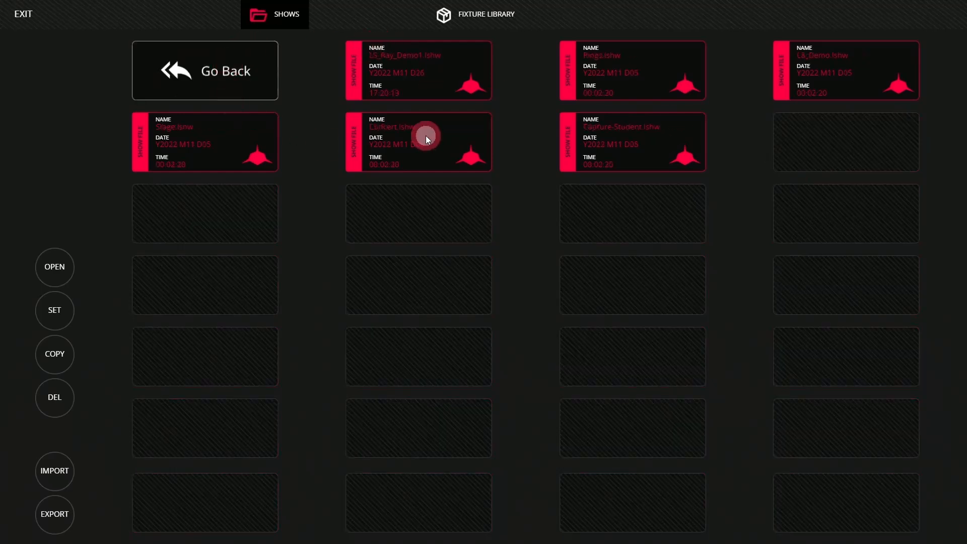
pyautogui.click(427, 139)
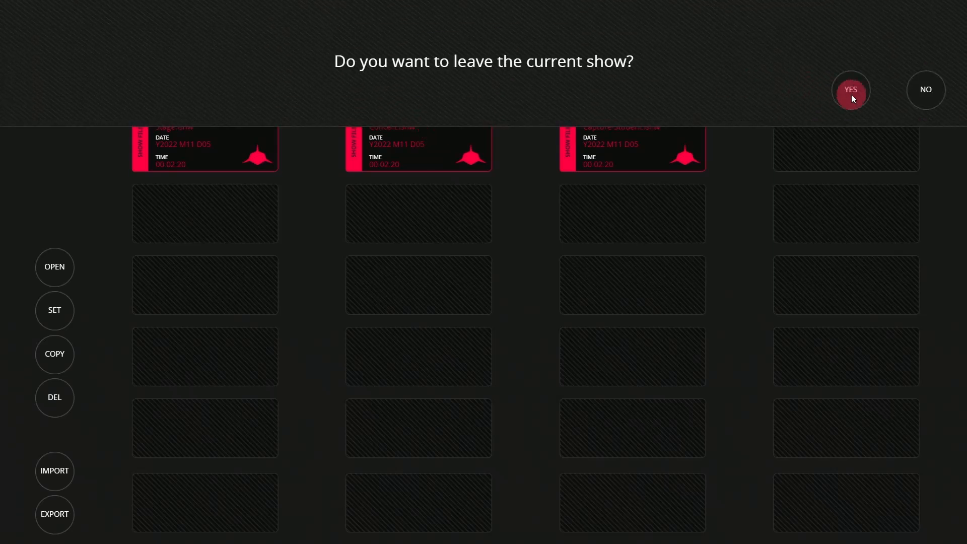
pyautogui.click(851, 90)
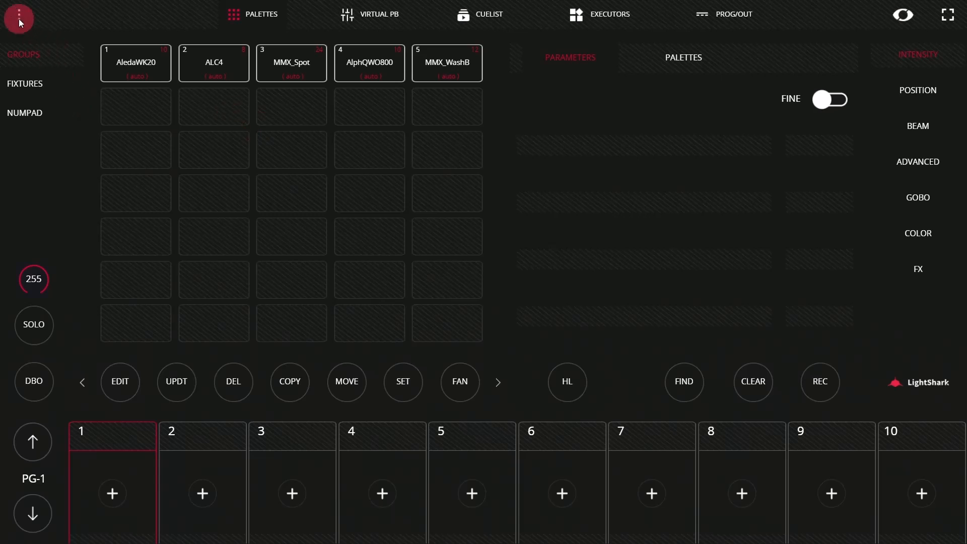
# Open console settings from the main menu to reach DMX Setup with eight ACN universes.
pyautogui.click(15, 13)
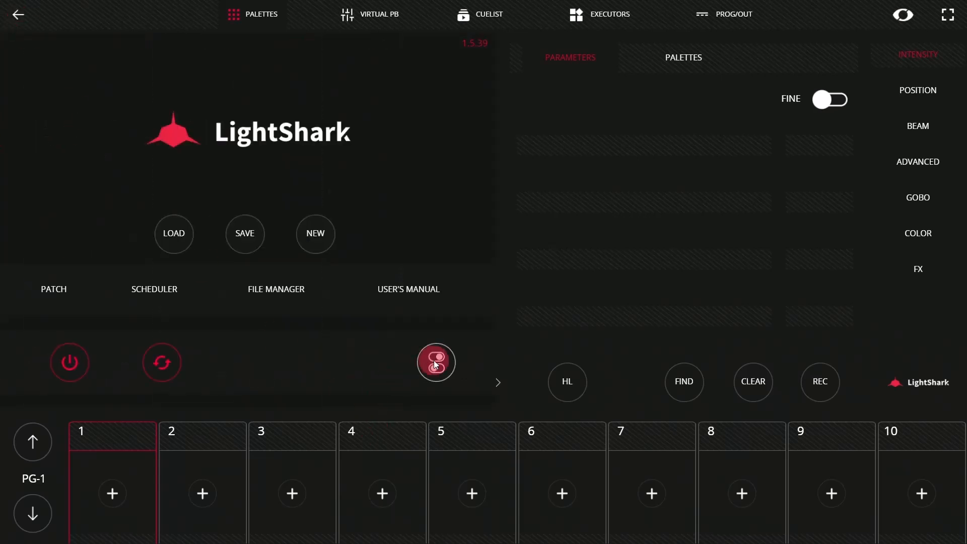
pyautogui.click(436, 363)
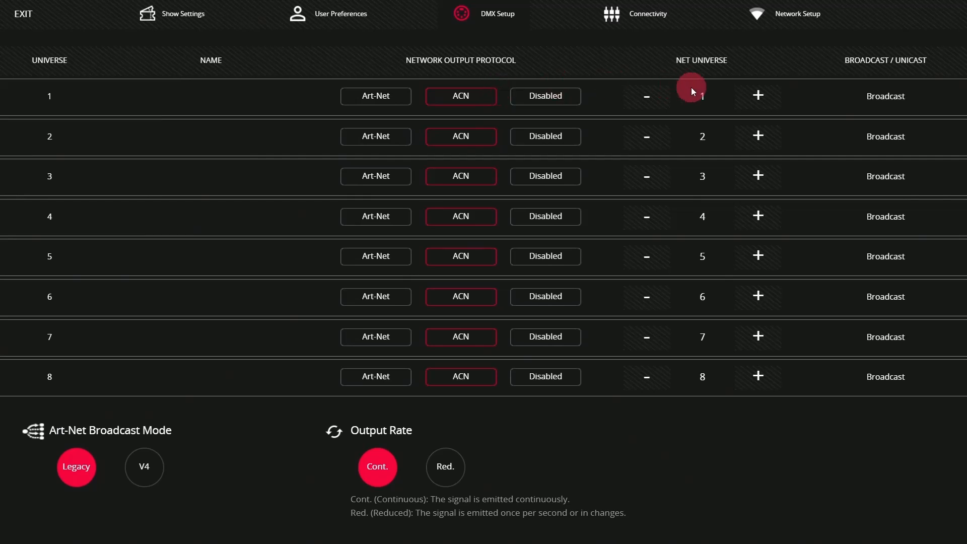
pyautogui.moveTo(707, 397)
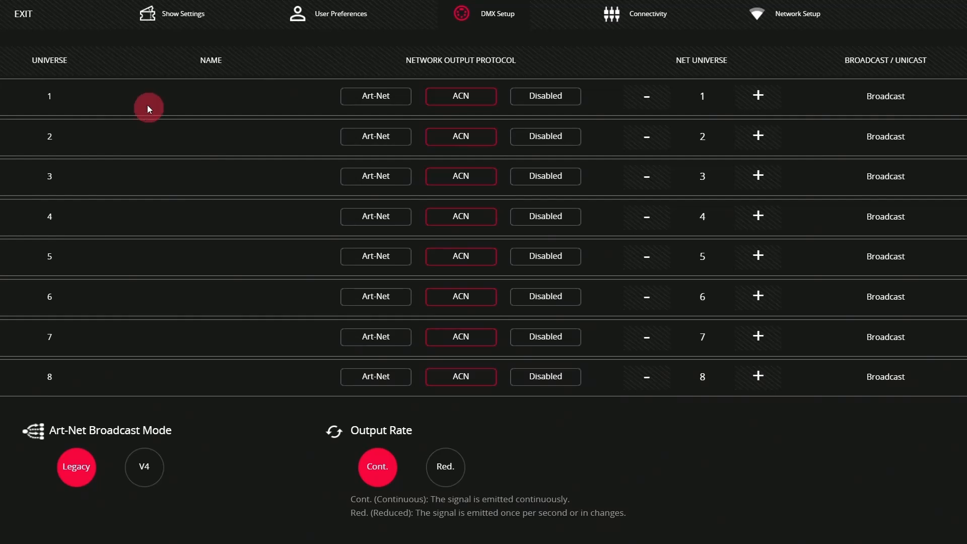
# View the DMX Streaming IP address in Network Setup.
pyautogui.click(798, 14)
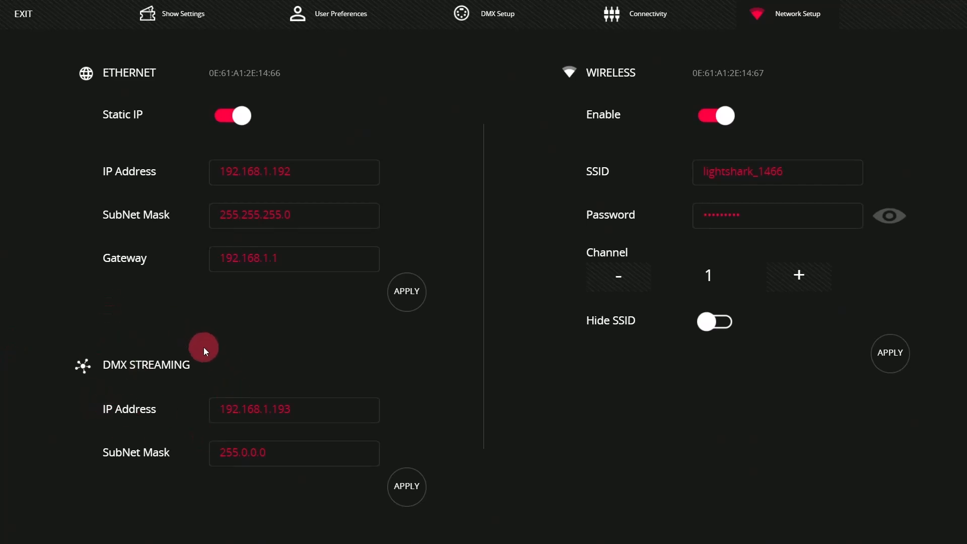
pyautogui.moveTo(328, 465)
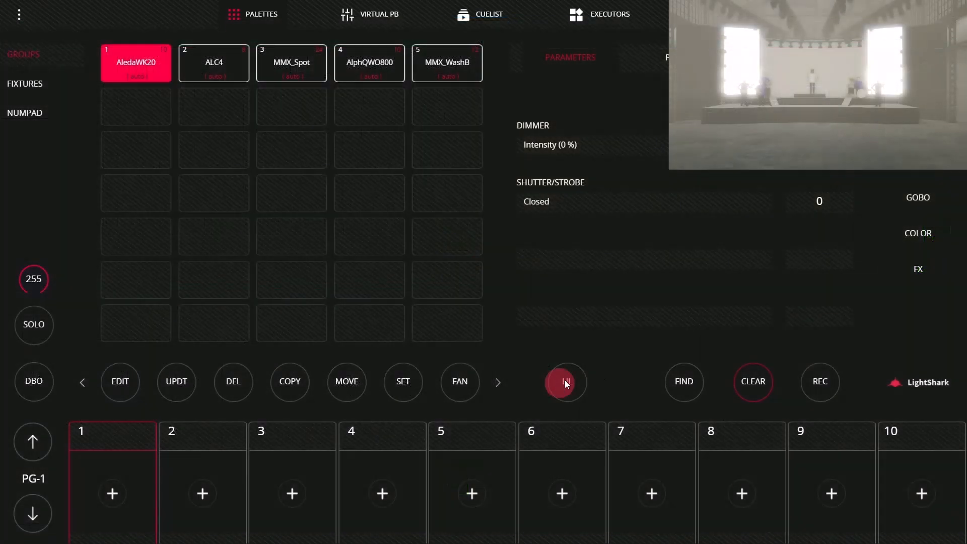
# Toggle HL highlight on the AledaWK20 group twice to flash it in Capture, then clear.
pyautogui.click(567, 382)
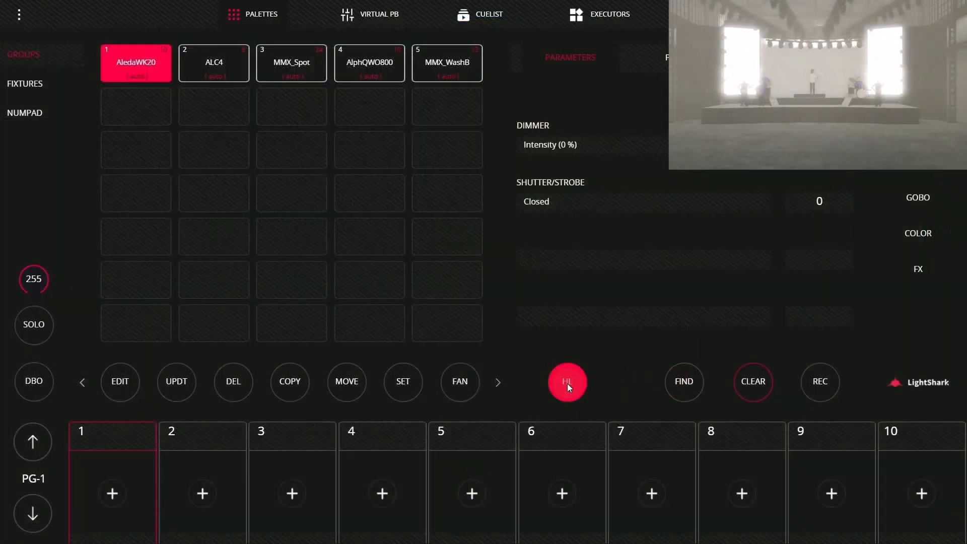
pyautogui.click(568, 381)
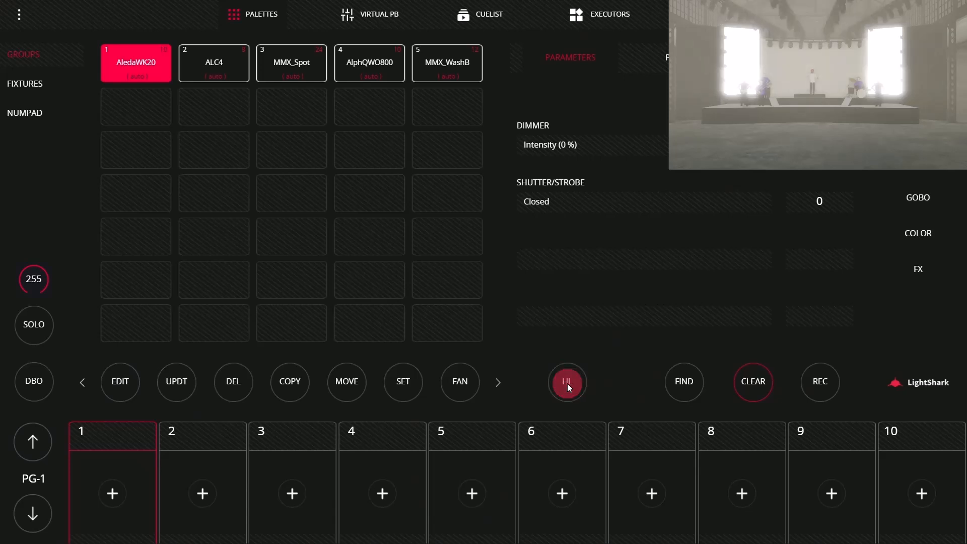
pyautogui.click(567, 381)
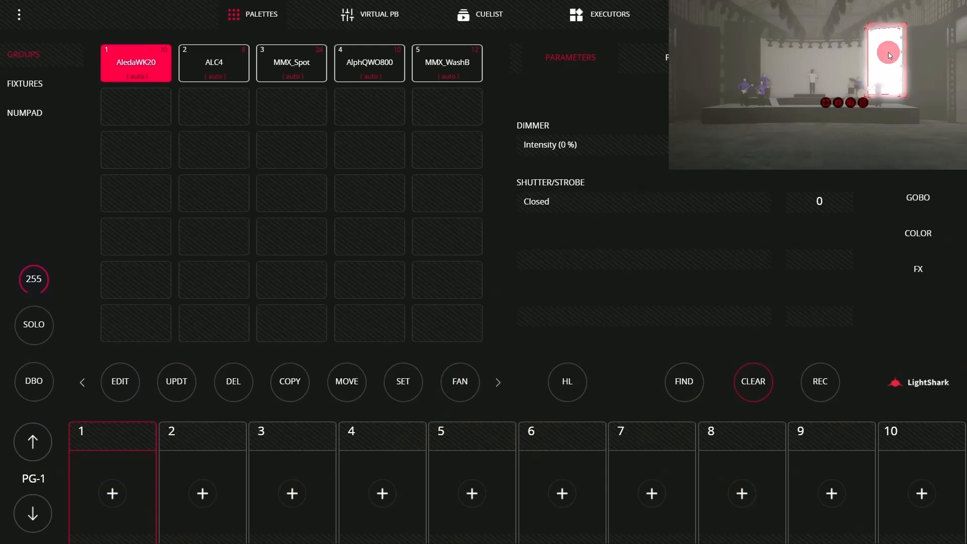
pyautogui.click(29, 113)
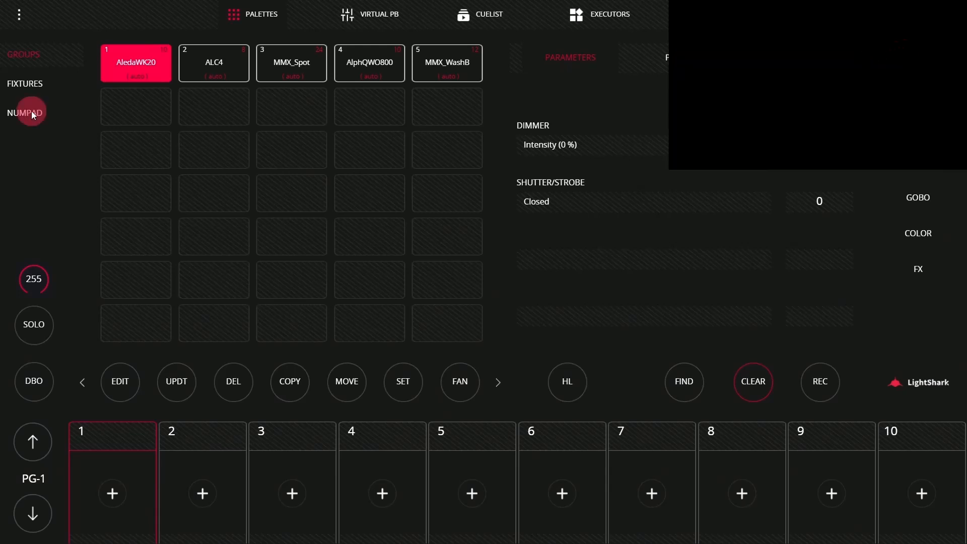
pyautogui.click(566, 382)
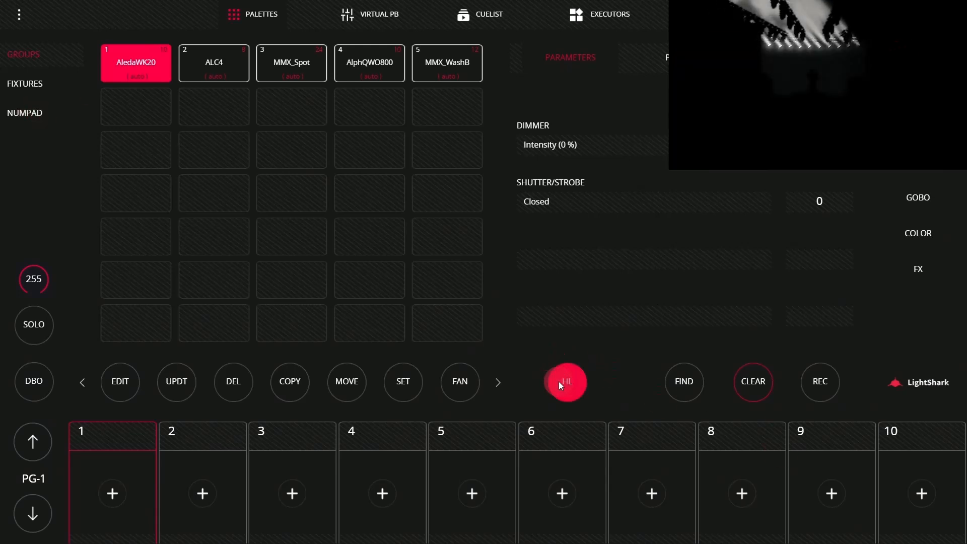
pyautogui.click(566, 381)
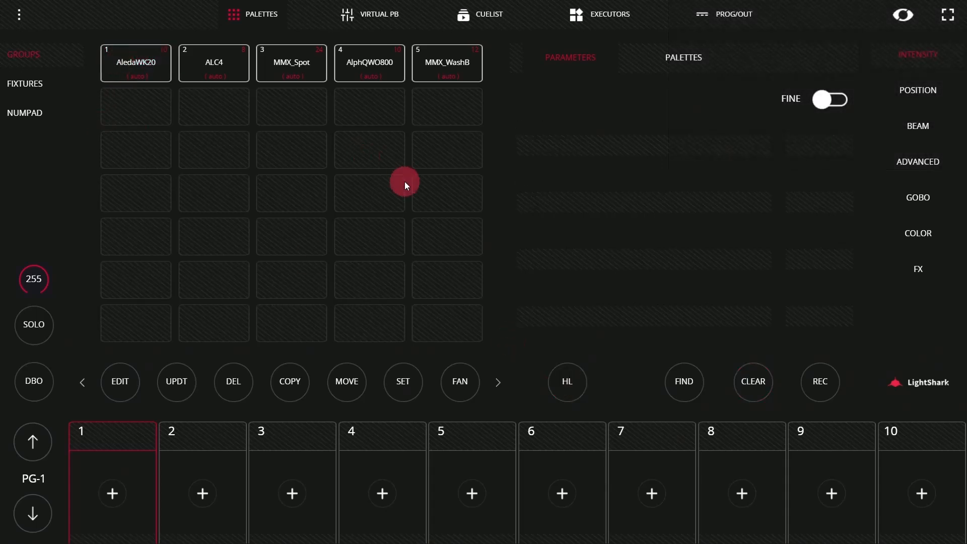
pyautogui.moveTo(385, 154)
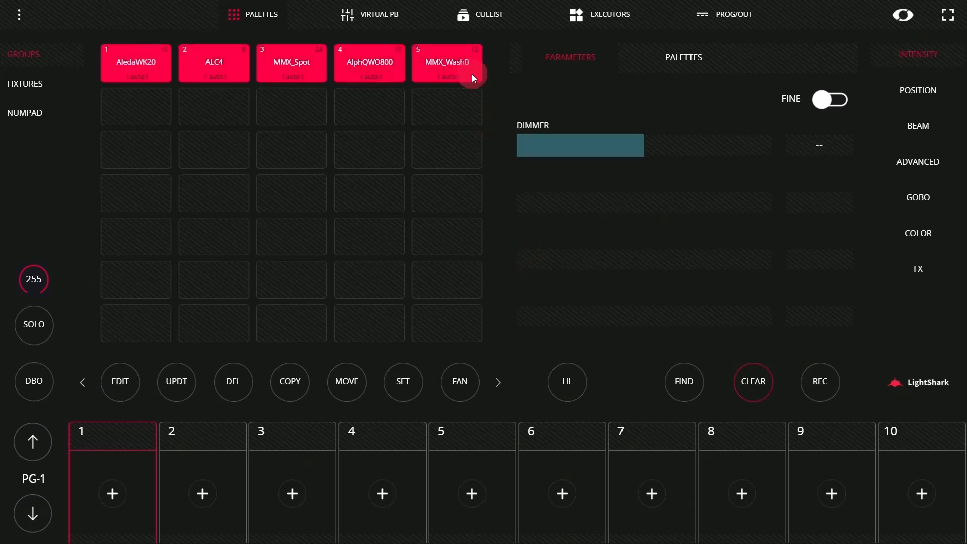
# Start REC recording with all five fixture groups selected.
pyautogui.click(820, 382)
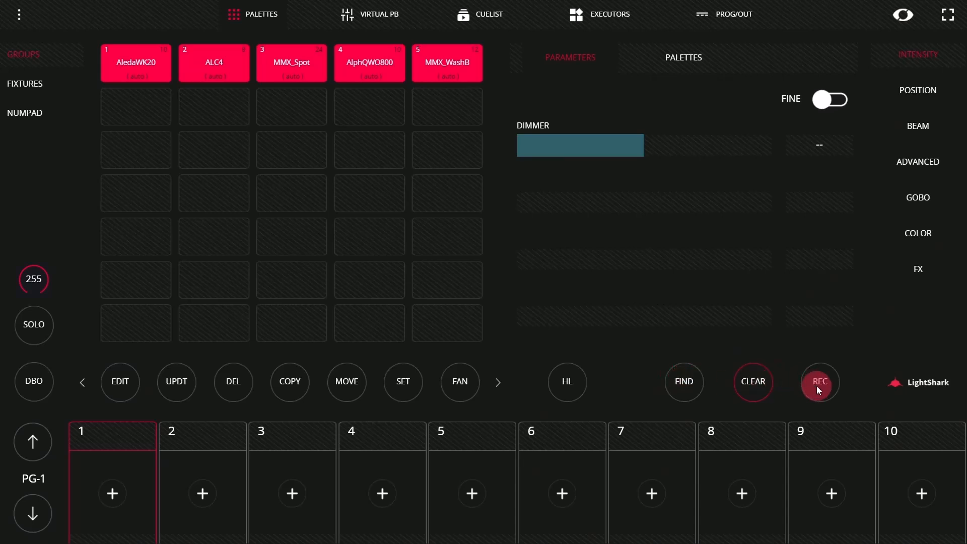